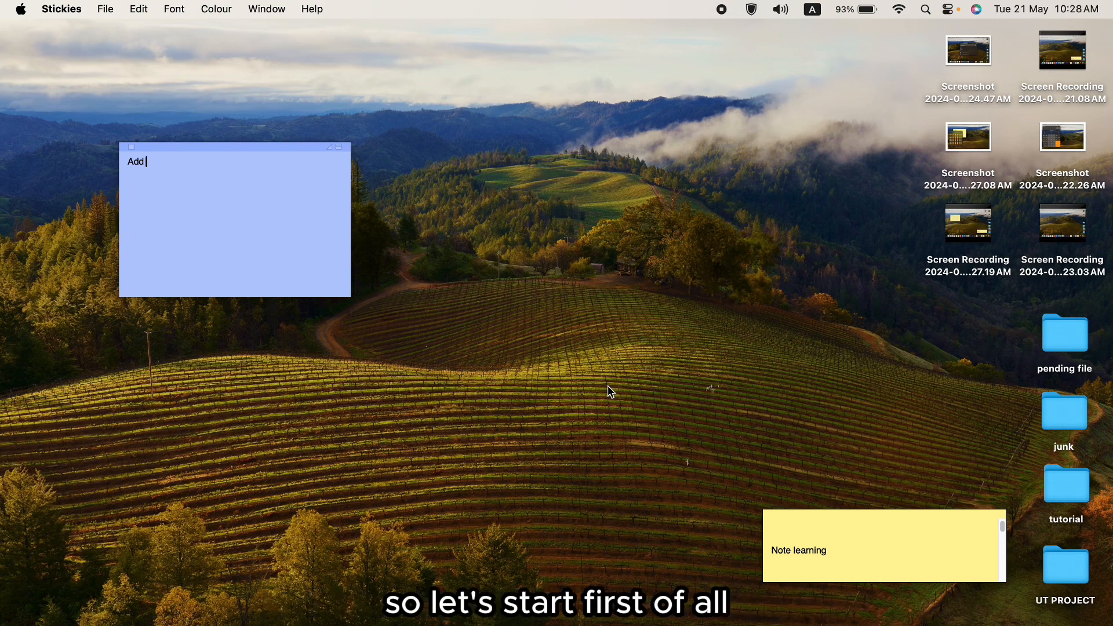
mouse_move(258, 406)
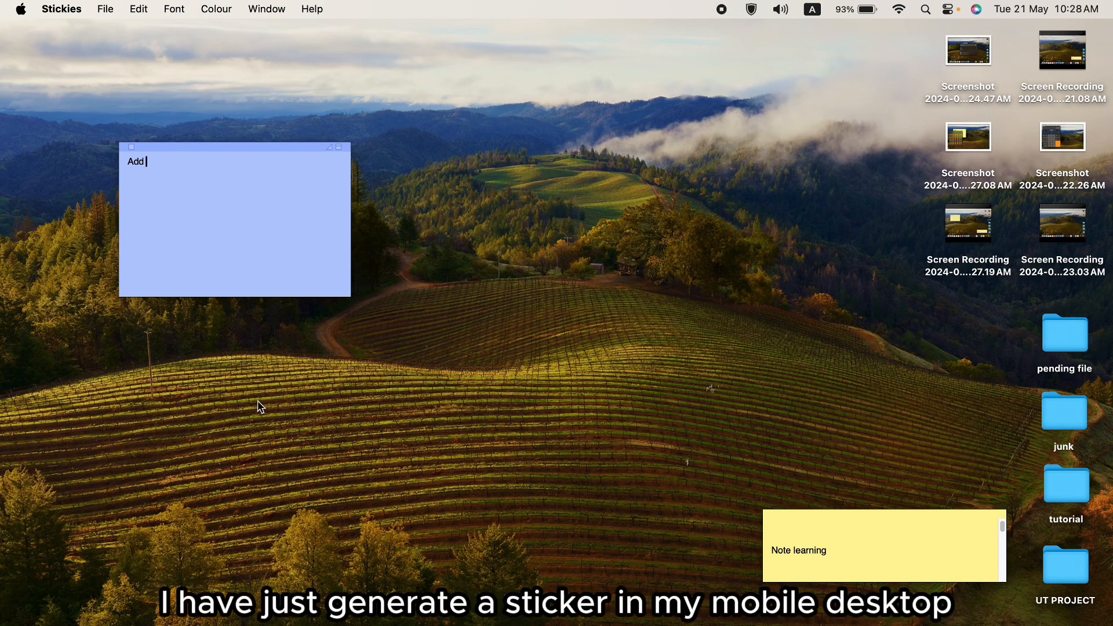
mouse_move(210, 358)
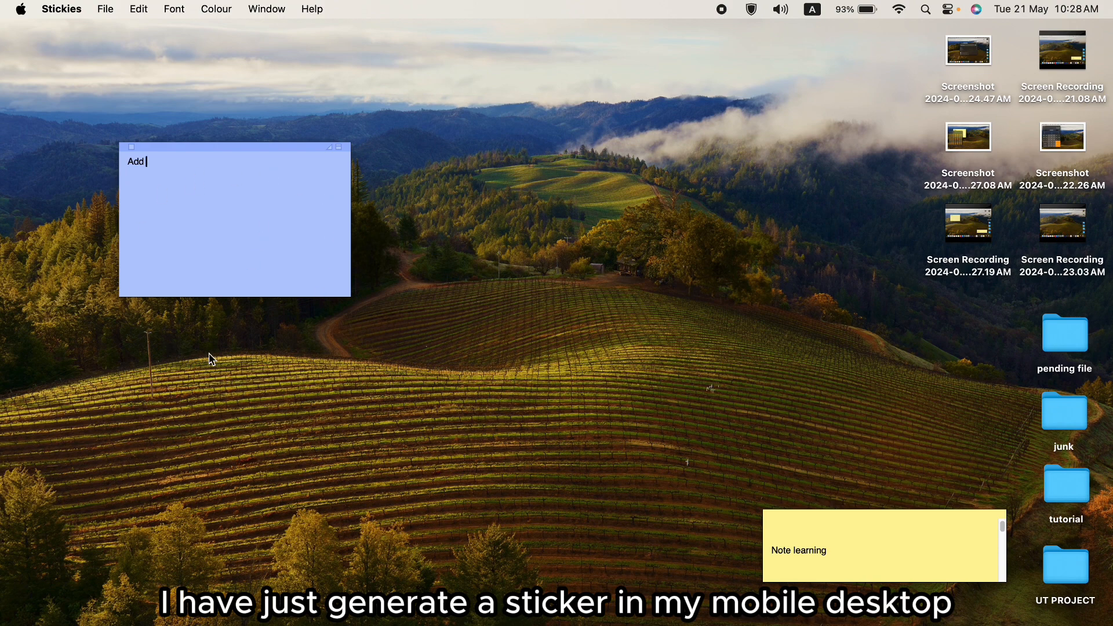
mouse_move(147, 130)
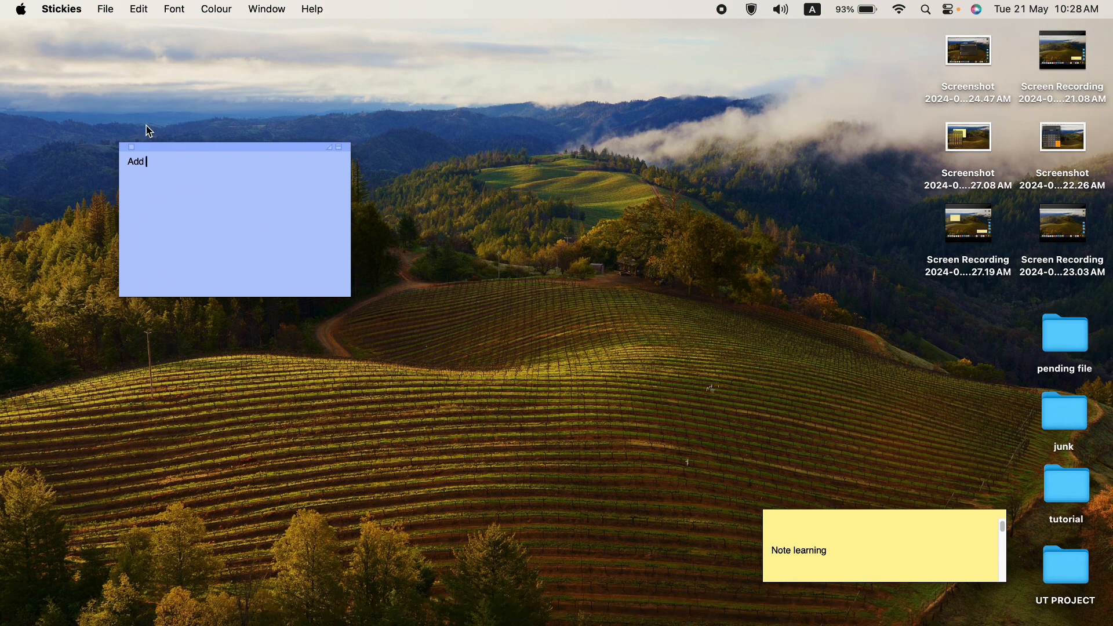
mouse_move(309, 141)
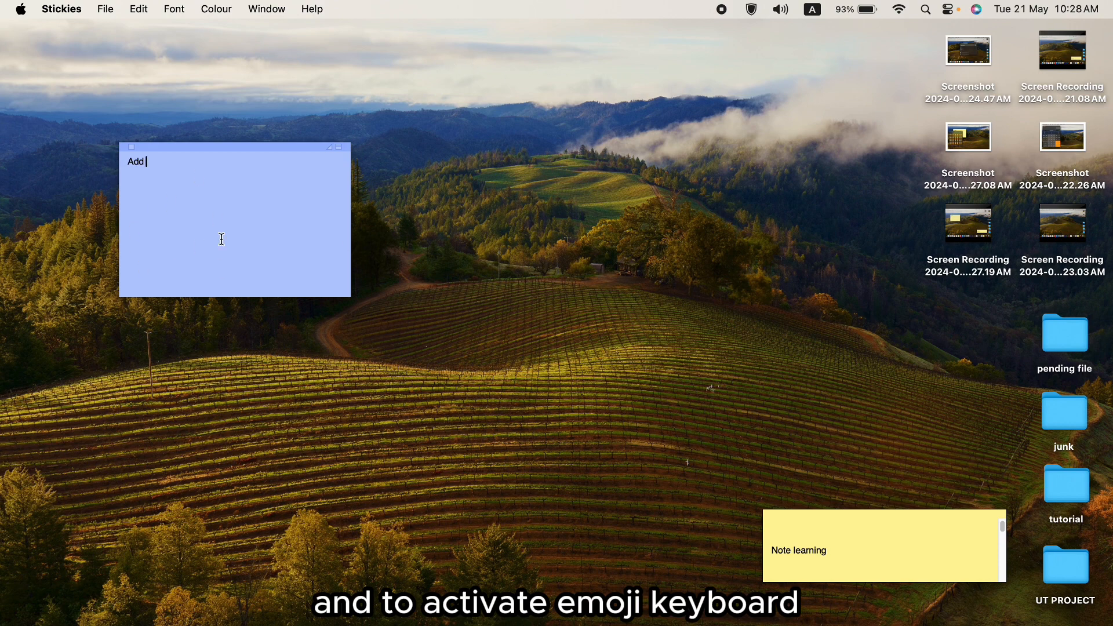
mouse_move(815, 21)
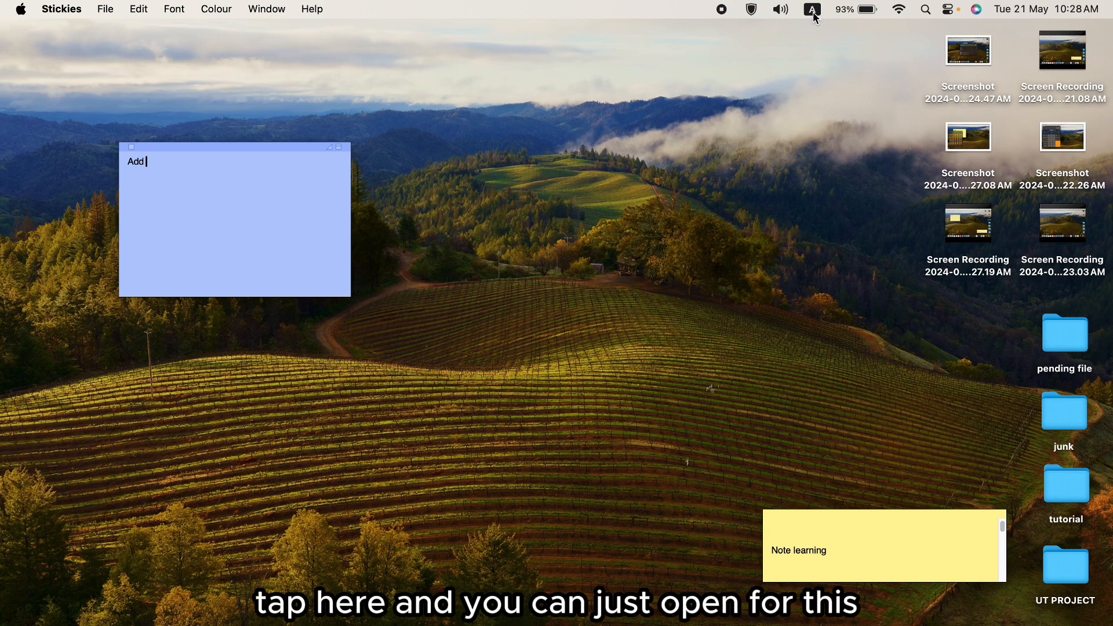
Step: Show the Emoji & Symbols picker from the menu bar's input source menu
left_click(812, 9)
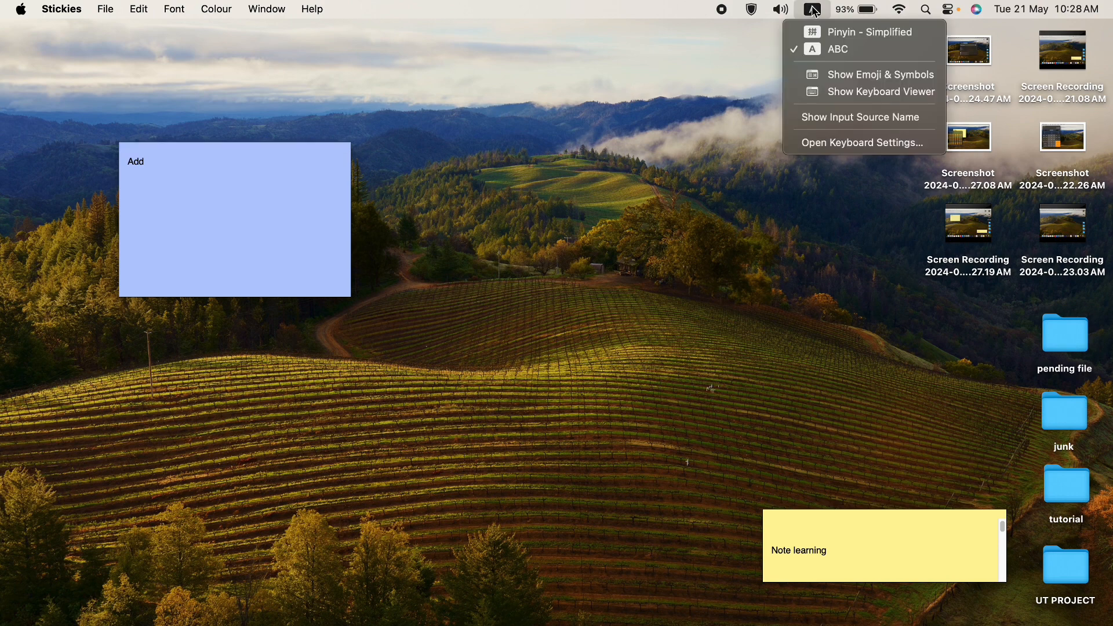
left_click(877, 74)
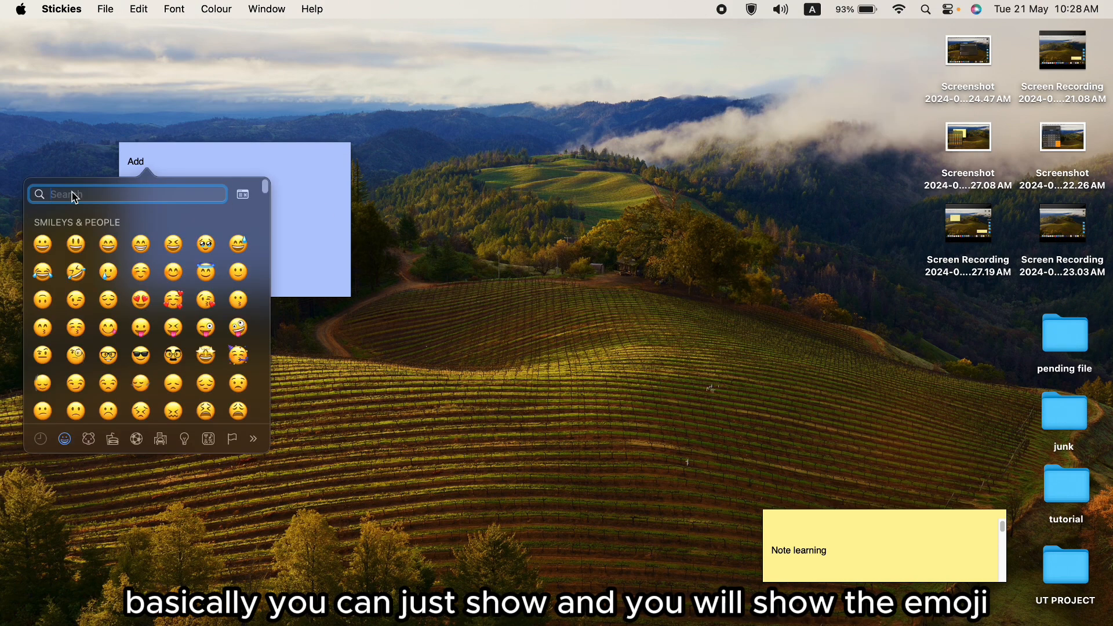
mouse_move(117, 306)
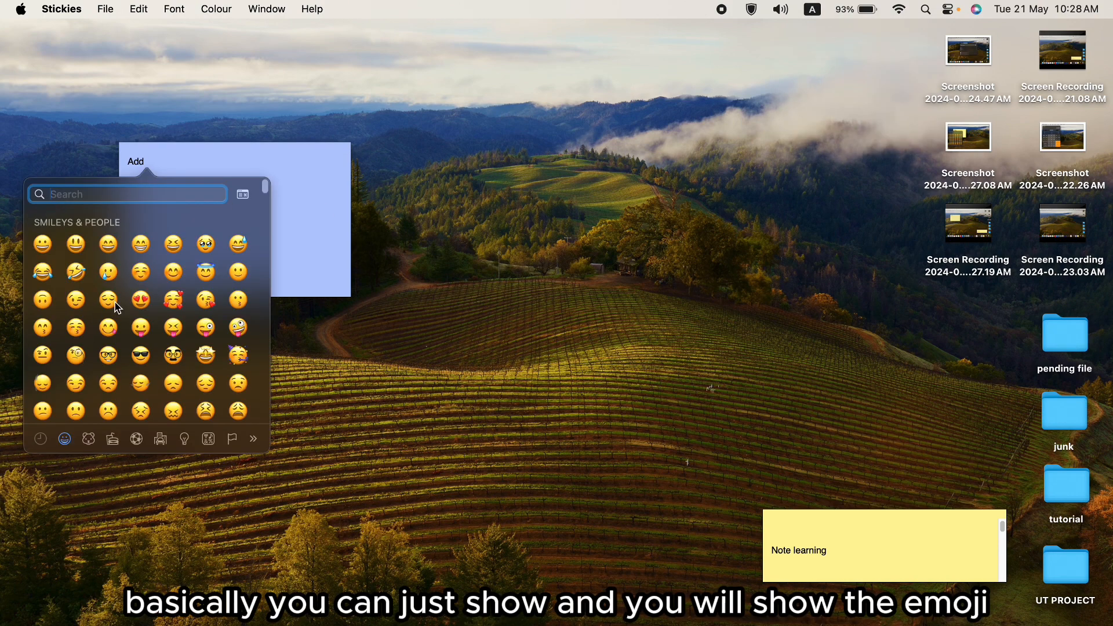
mouse_move(202, 314)
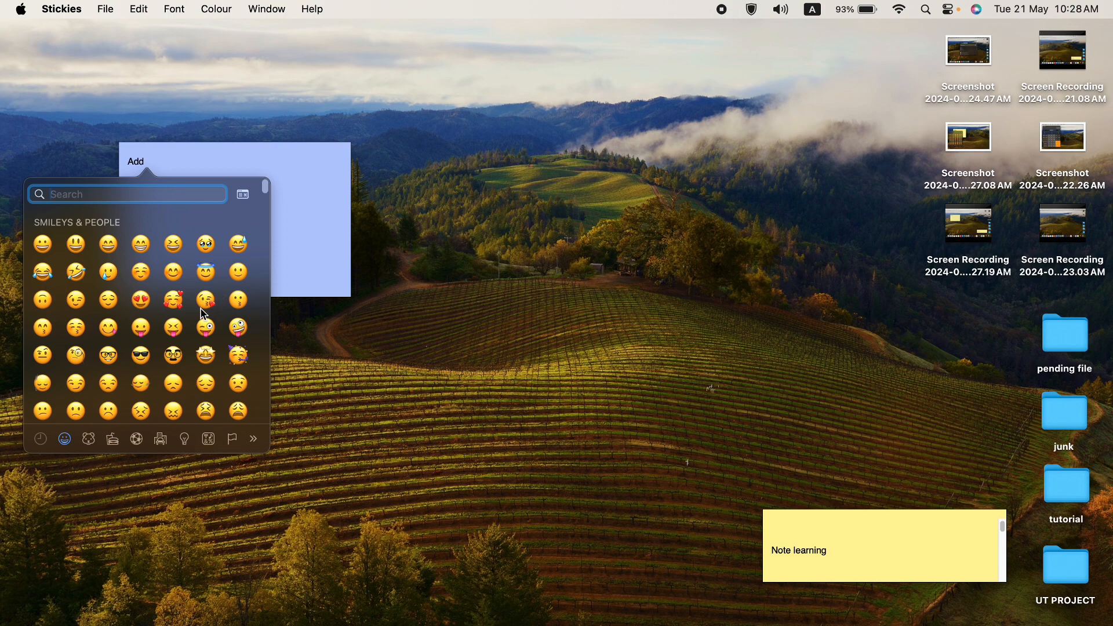
mouse_move(112, 415)
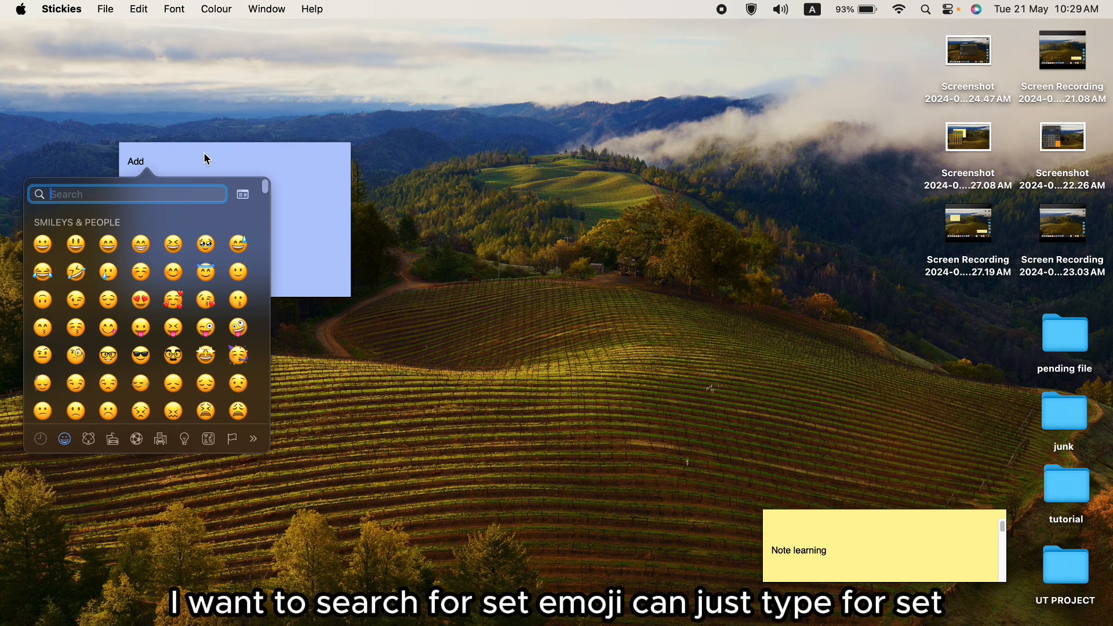
Step: Filter the emoji picker with the search term 'sad'
type("sad")
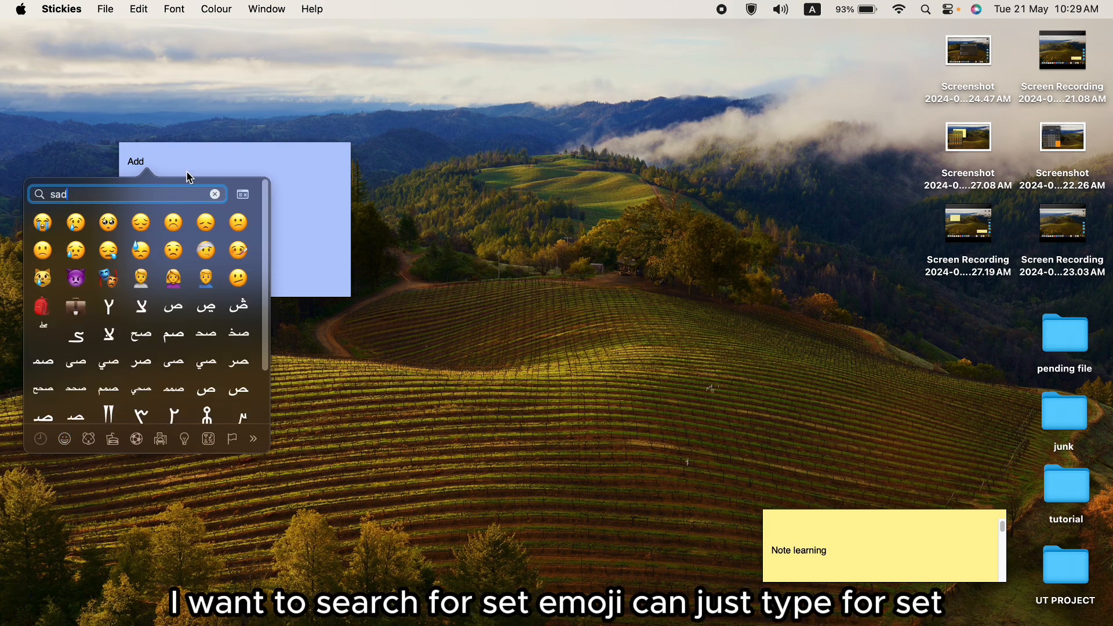
mouse_move(140, 251)
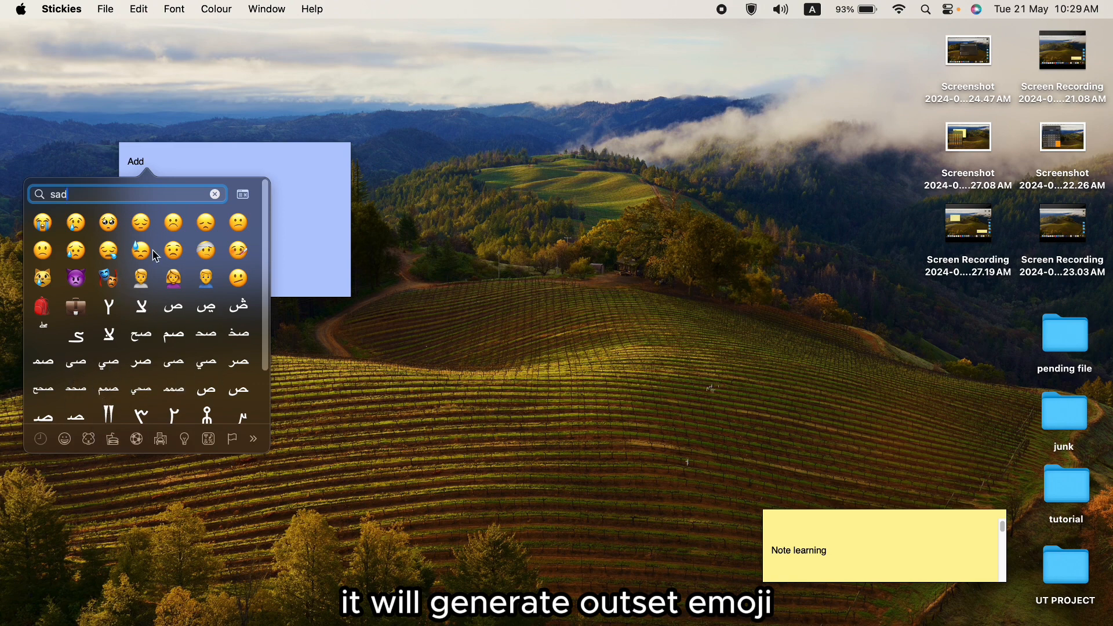
mouse_move(225, 345)
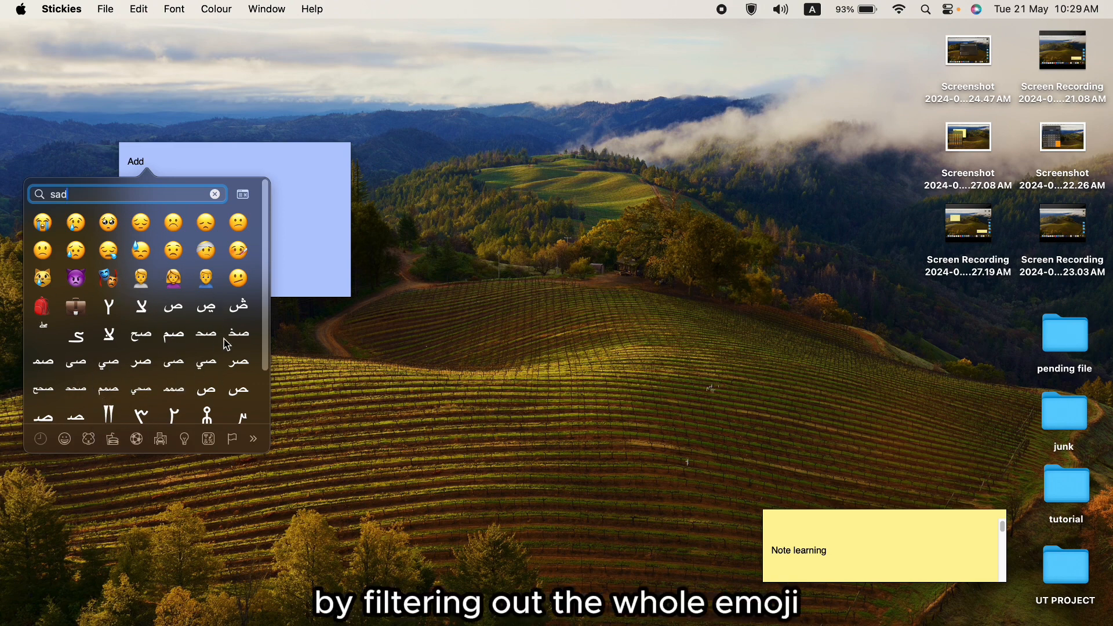
mouse_move(381, 135)
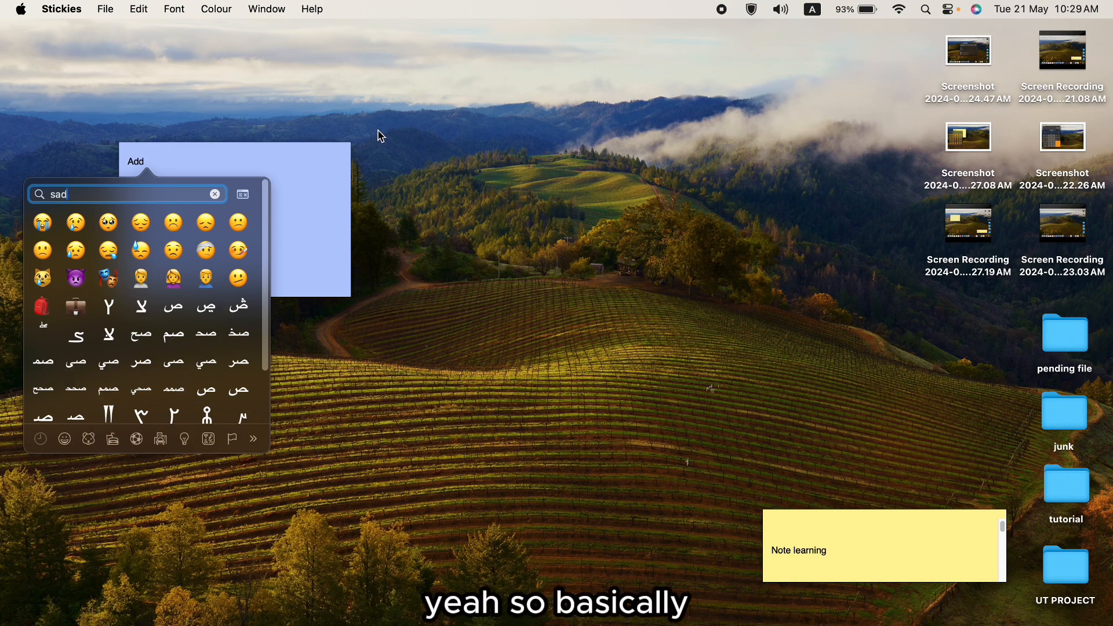